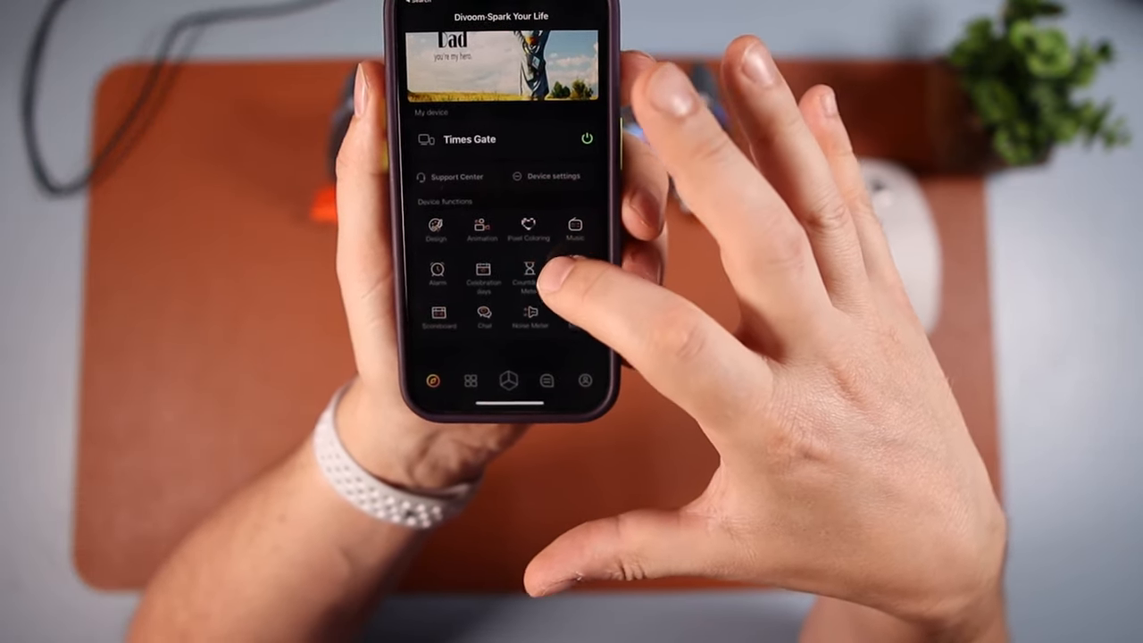
- Launch the Noise Meter tool from the Times Gate device functions list
left_click(530, 313)
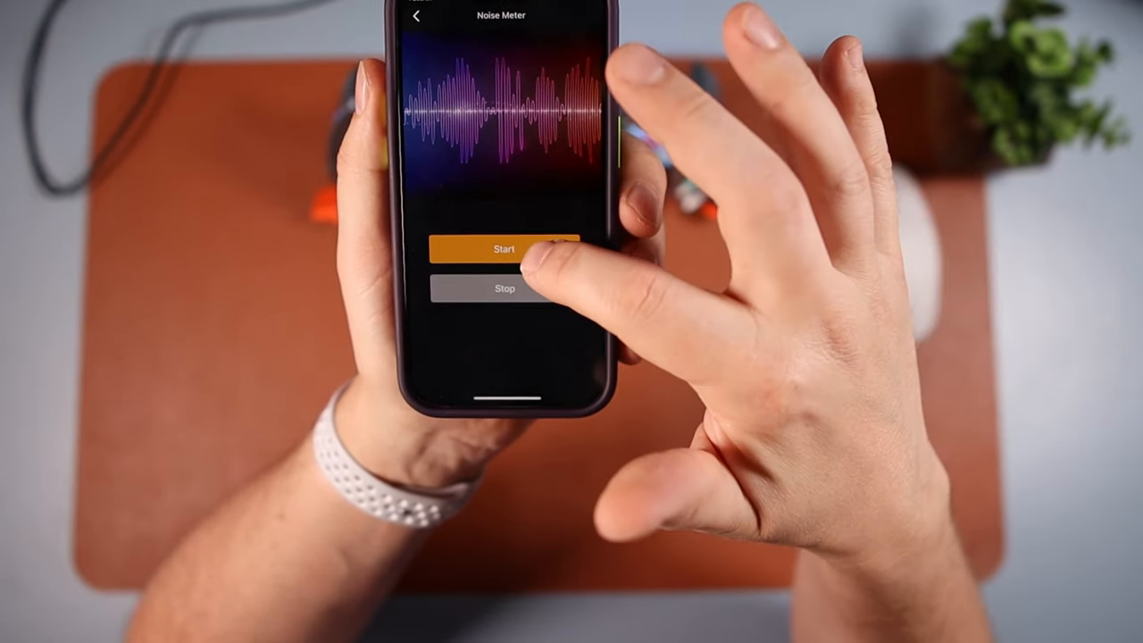